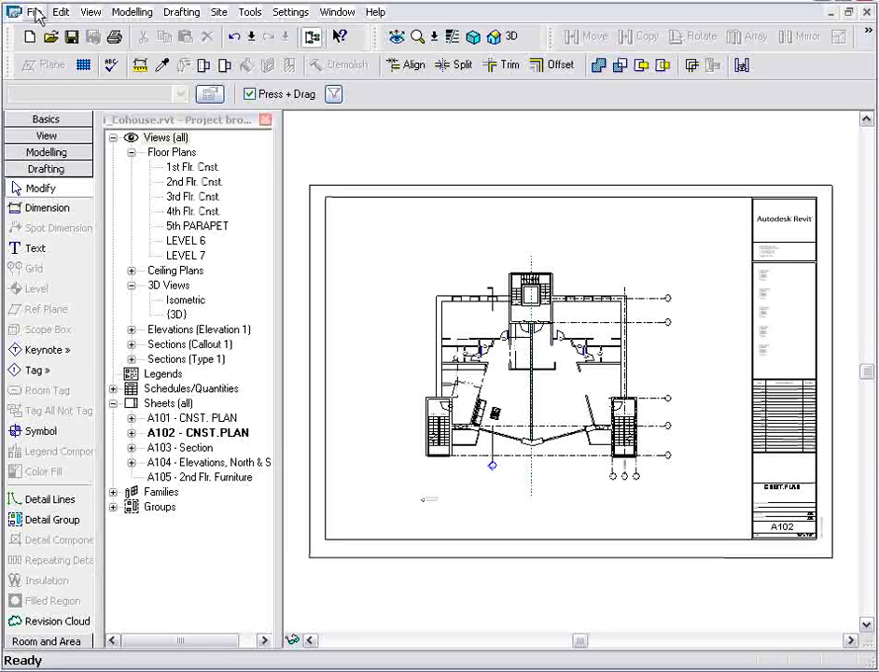
Start a new annotation symbol family from the Generic Annotation.rft template.
click(34, 11)
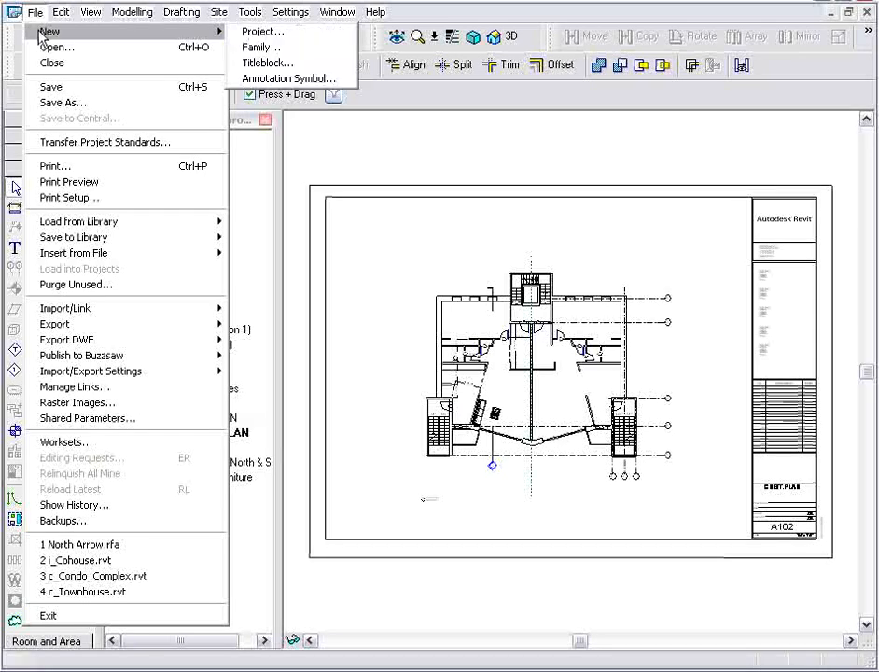
mouse_move(288, 78)
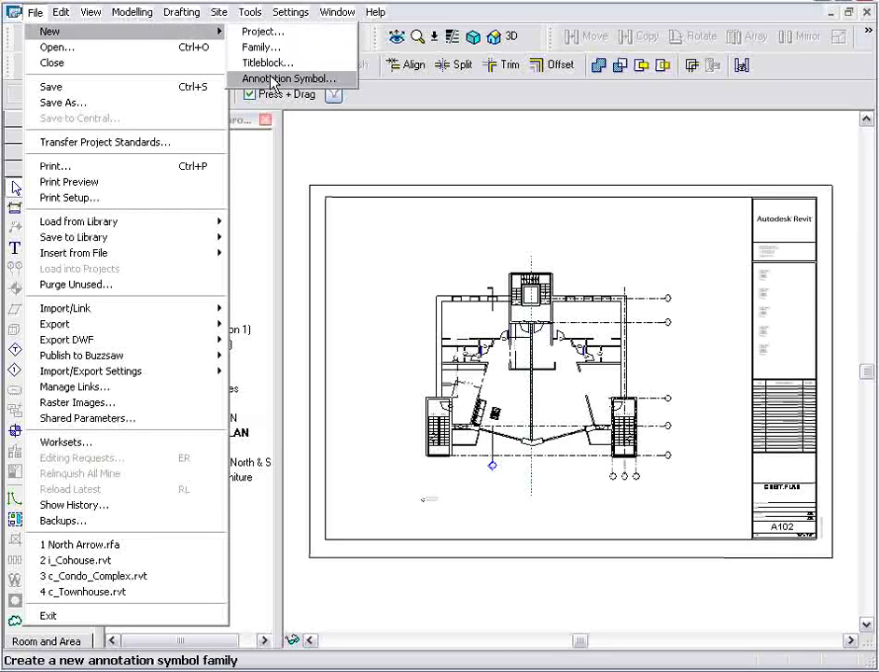
click(288, 79)
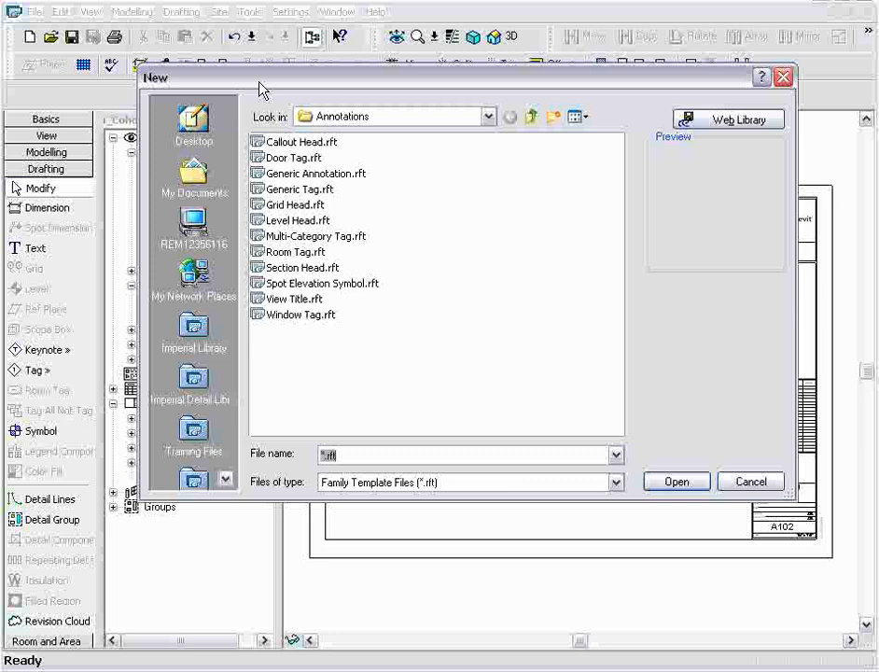
mouse_move(313, 325)
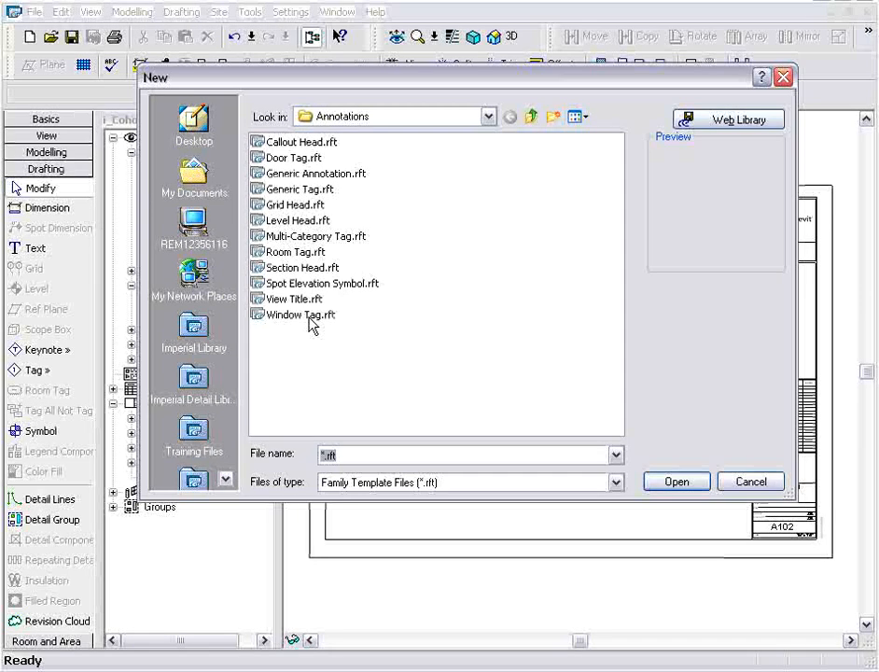
click(314, 174)
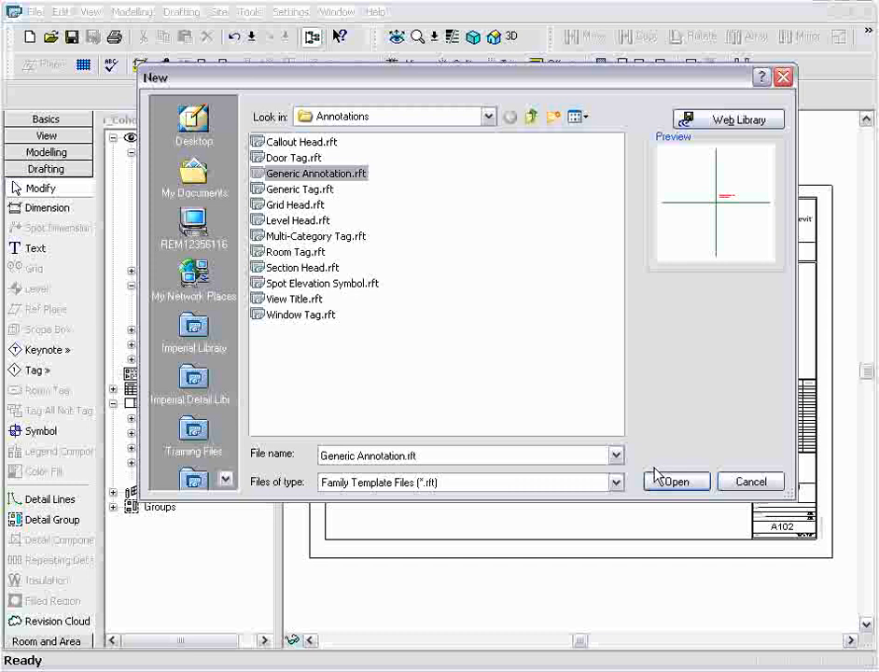
click(676, 481)
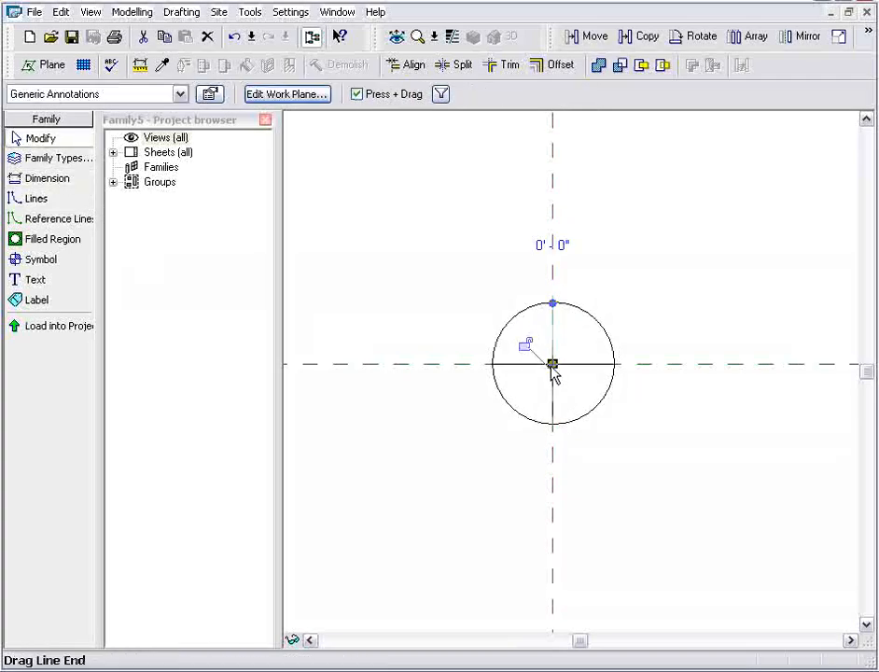
Create a North Line subcategory under Generic Annotations with line weight 7 in Object Styles.
click(291, 11)
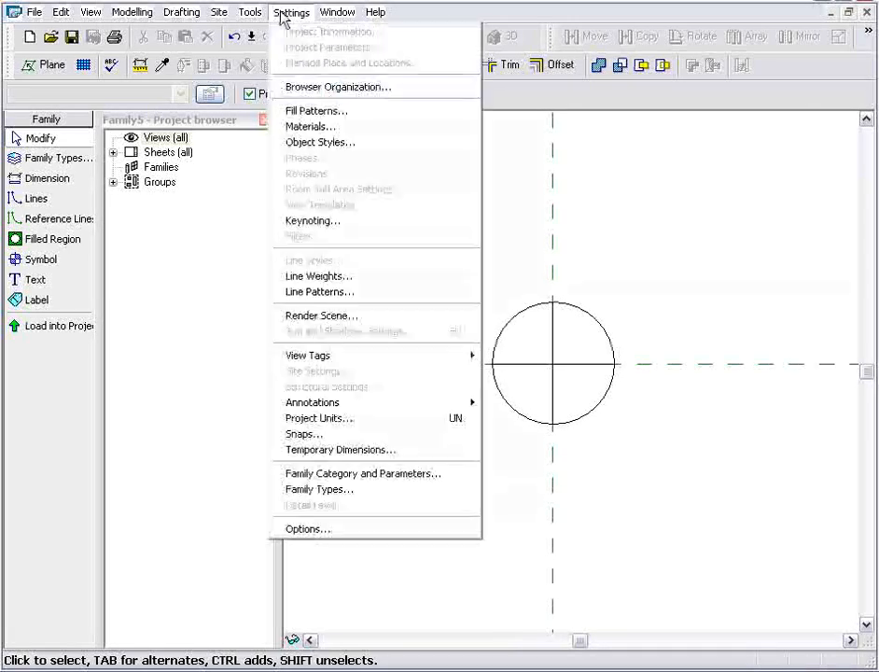
click(321, 142)
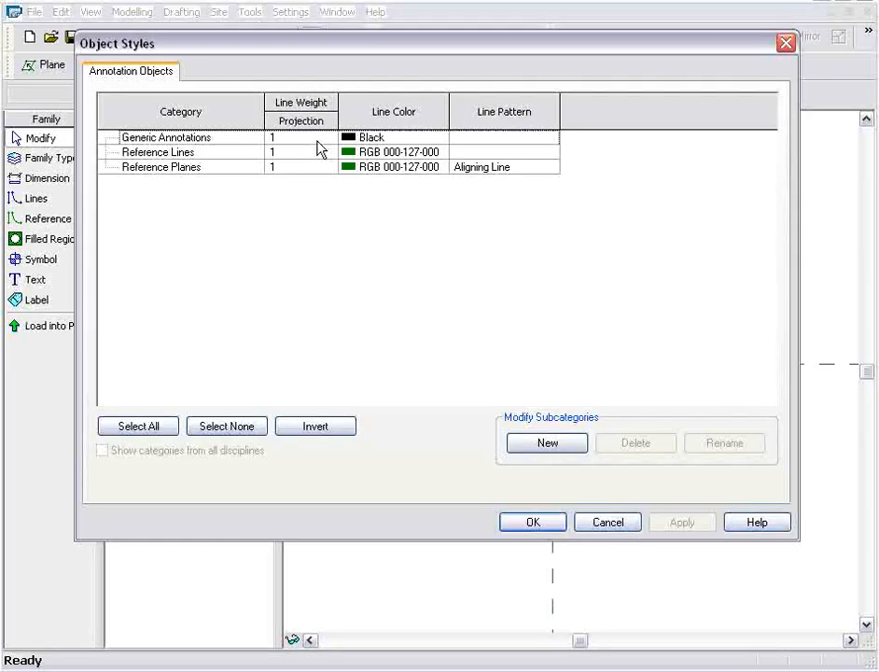
click(547, 442)
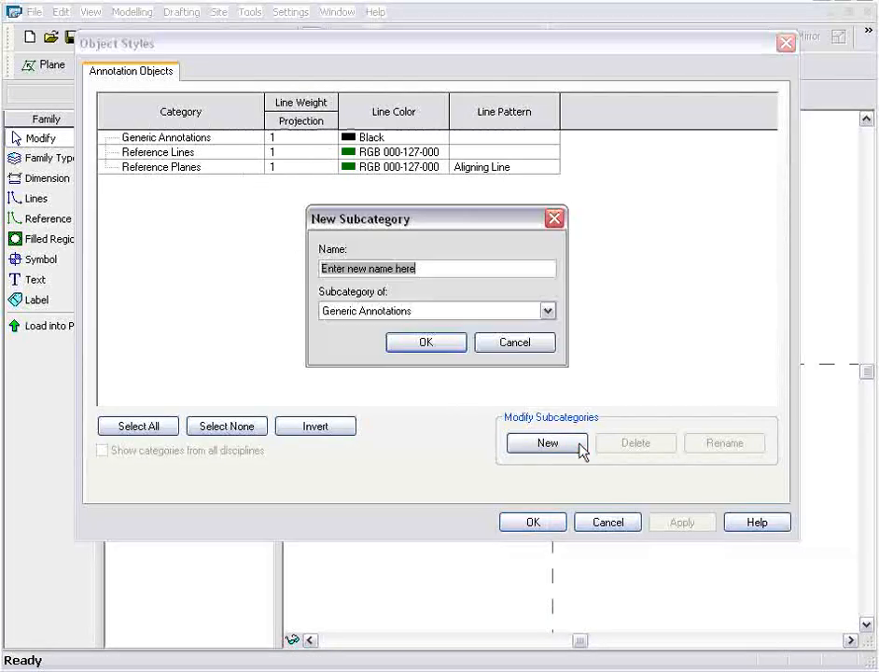
text(North Line)
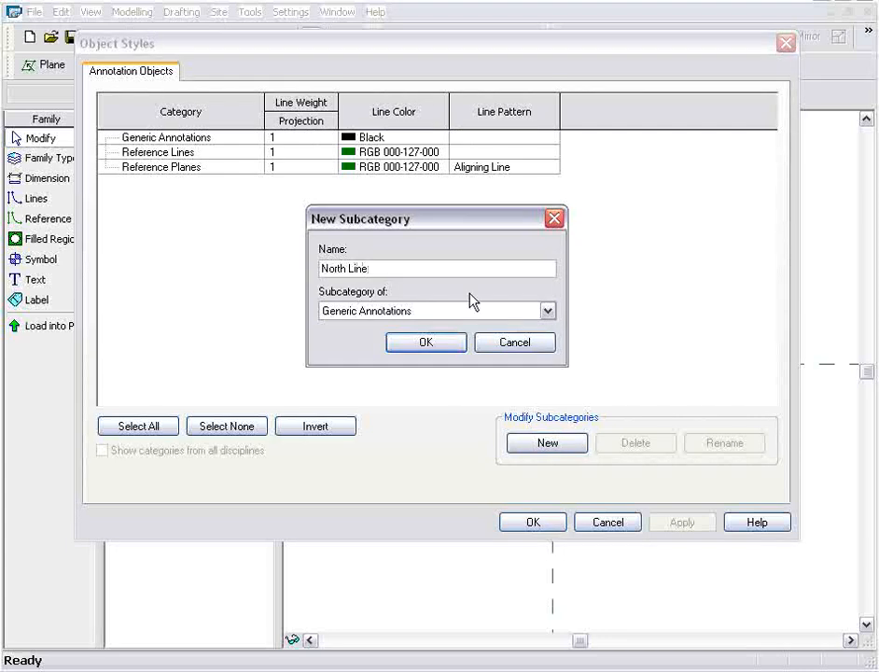
click(426, 341)
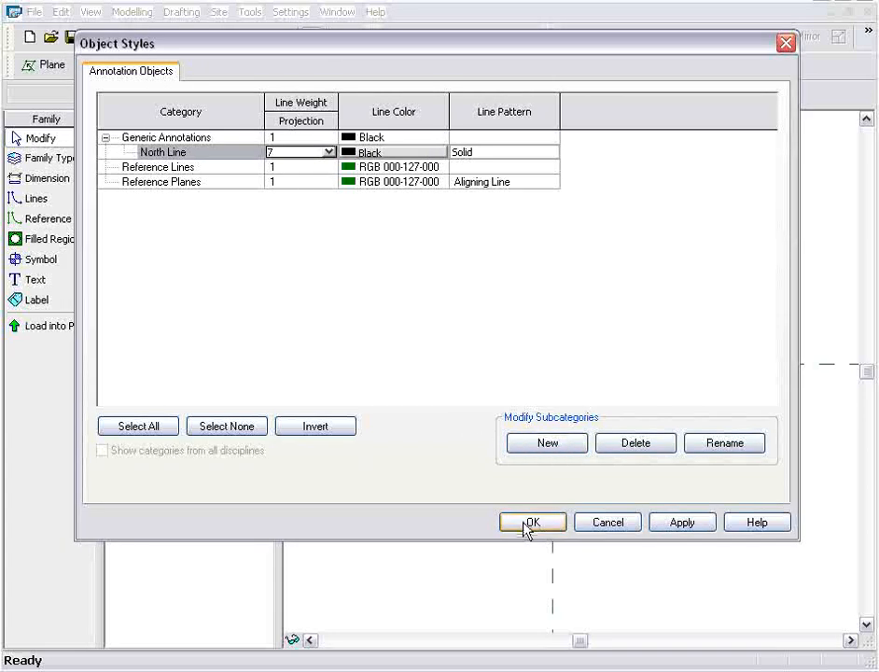
click(530, 522)
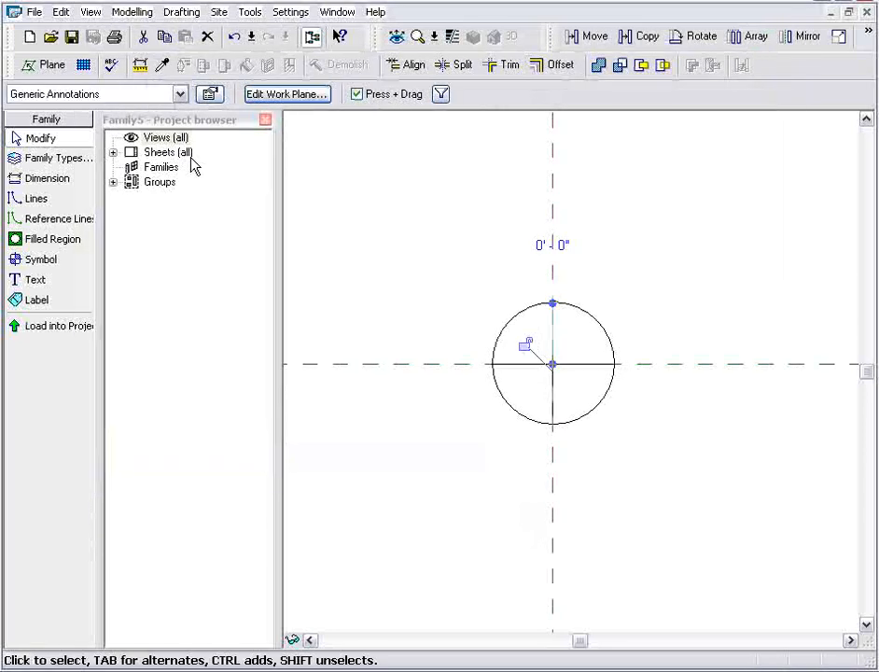
Draw a vertical North Line from the circle's centre up to its top edge.
click(553, 332)
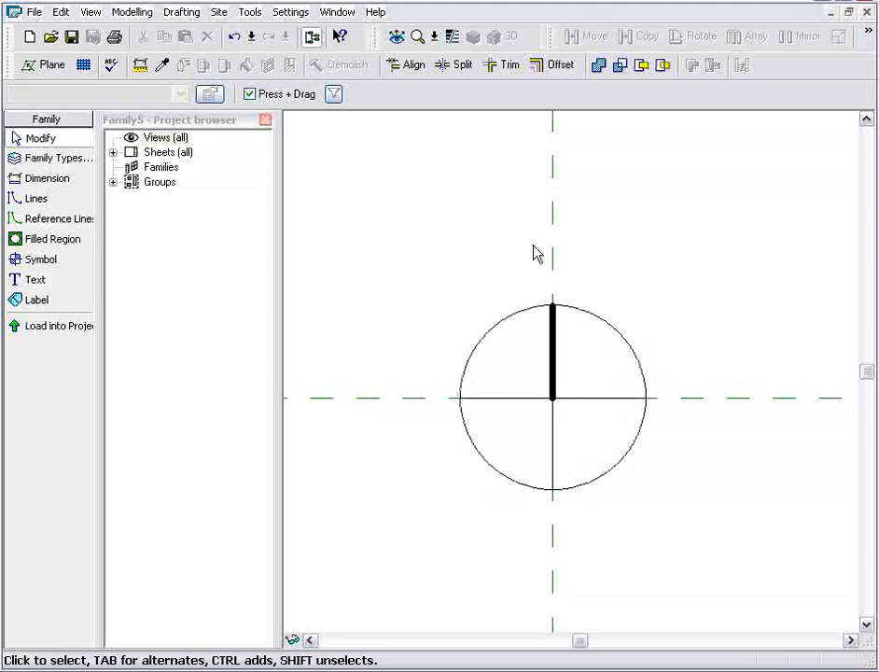
mouse_move(604, 243)
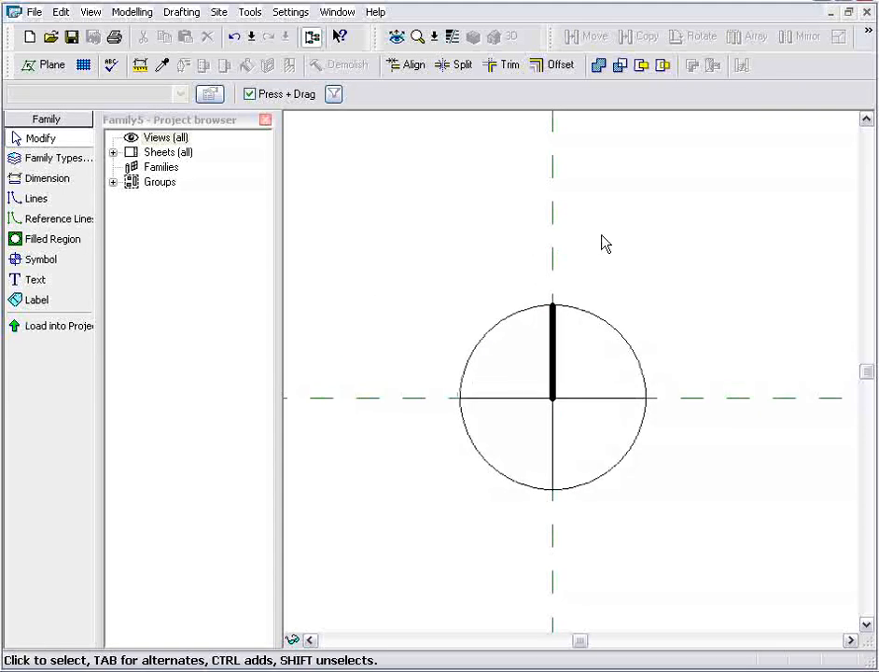
click(36, 280)
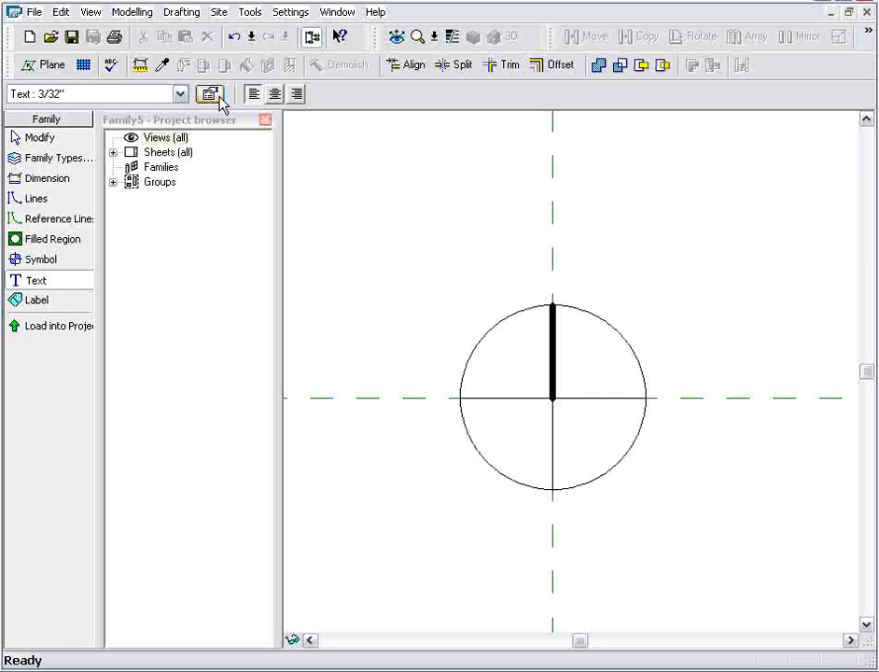
Create a new 1/4" text type using the Arial Black font and accept it.
click(209, 93)
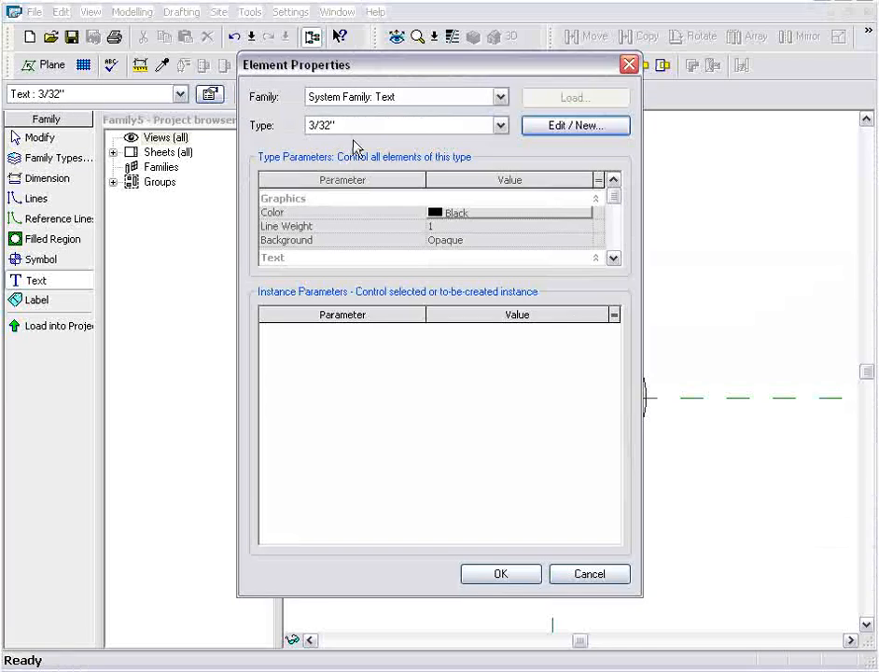
click(575, 125)
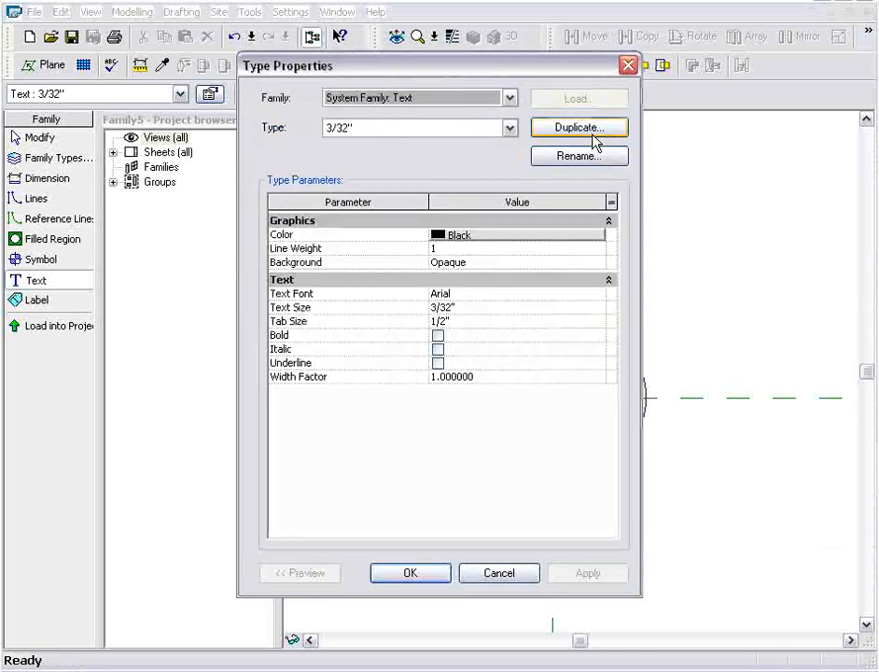
click(579, 127)
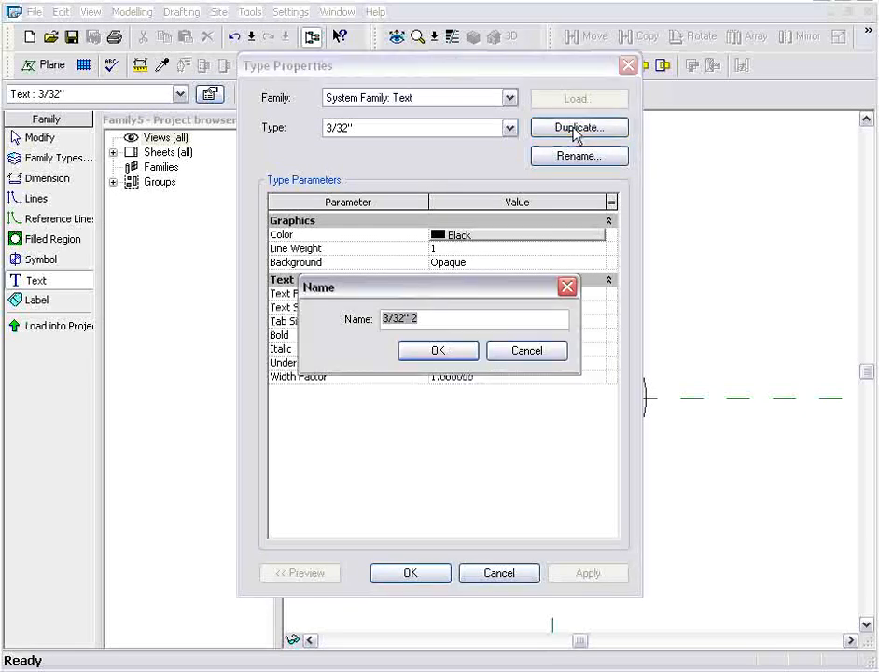
text(1/4')
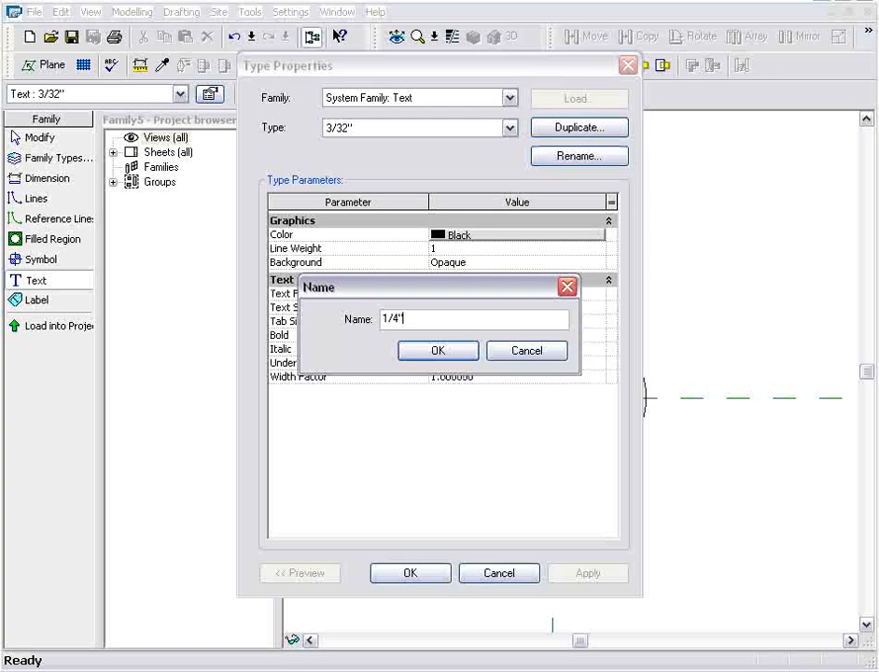
click(436, 351)
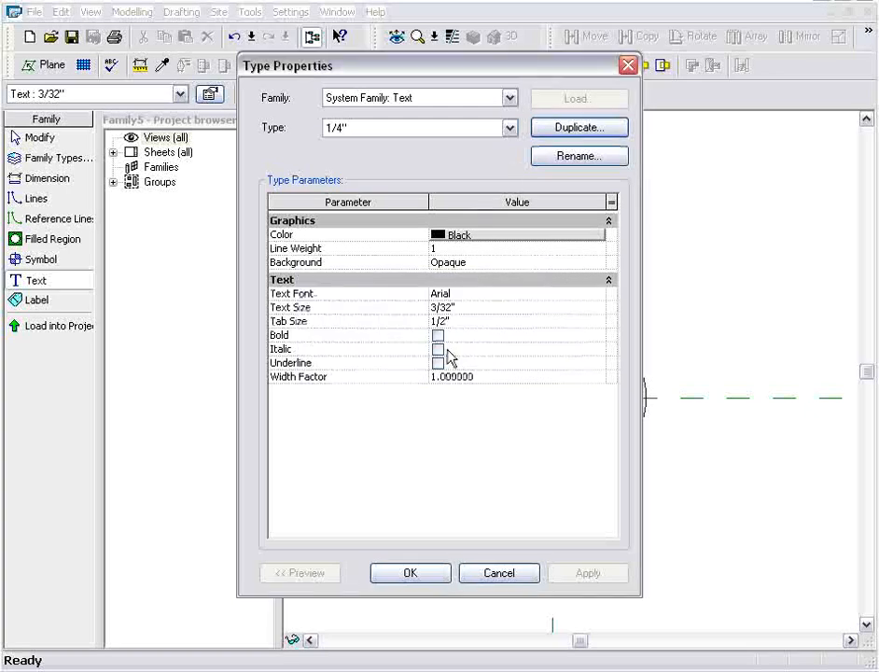
mouse_move(474, 316)
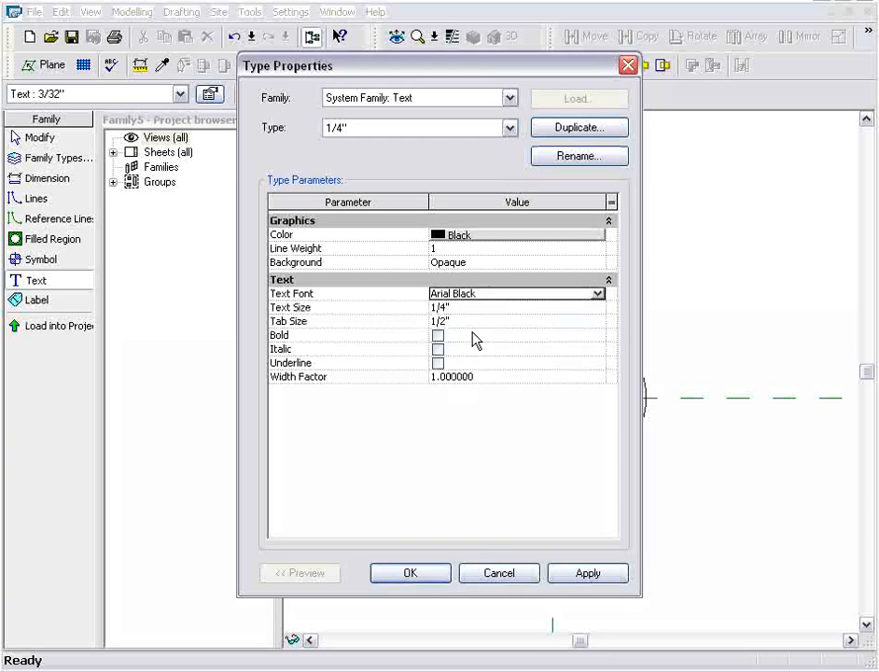
click(409, 573)
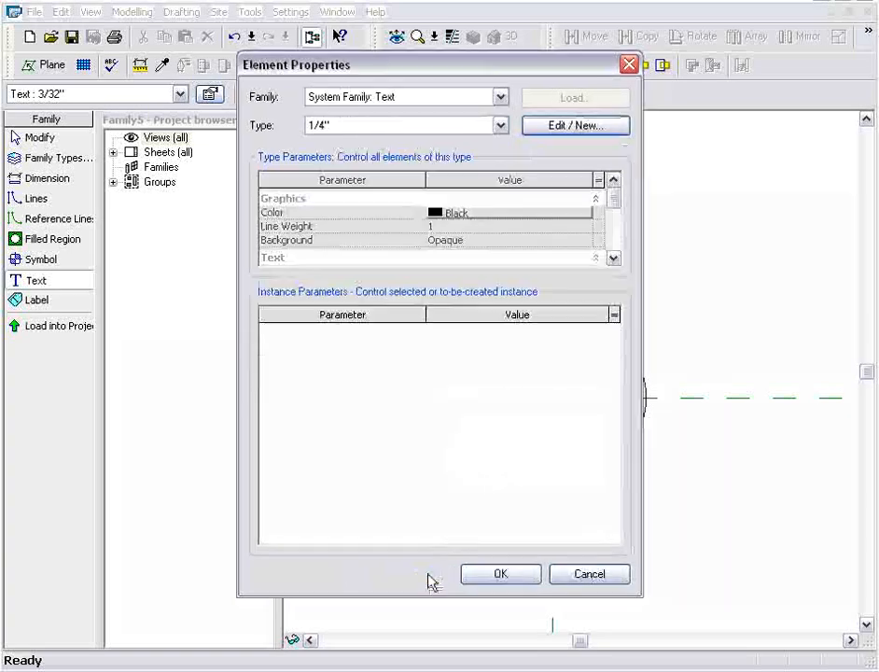
click(500, 575)
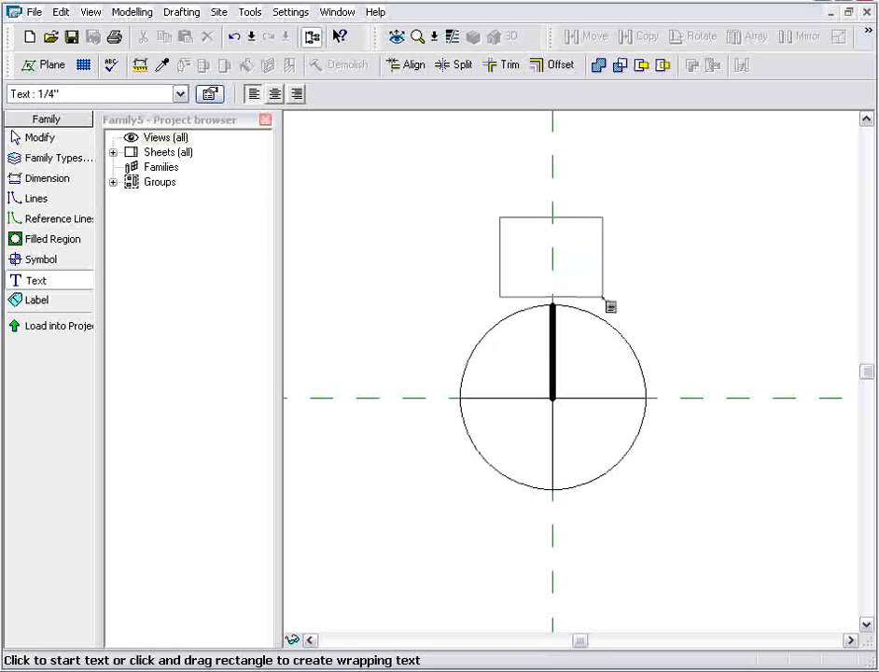
Place the letter N in the new text type just above the circle's north line.
click(551, 261)
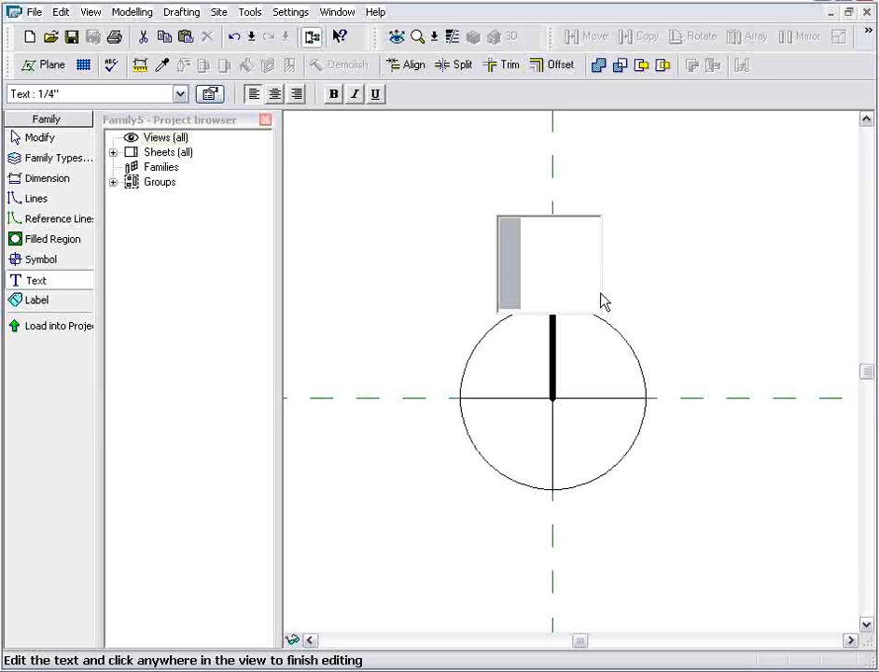
text(N)
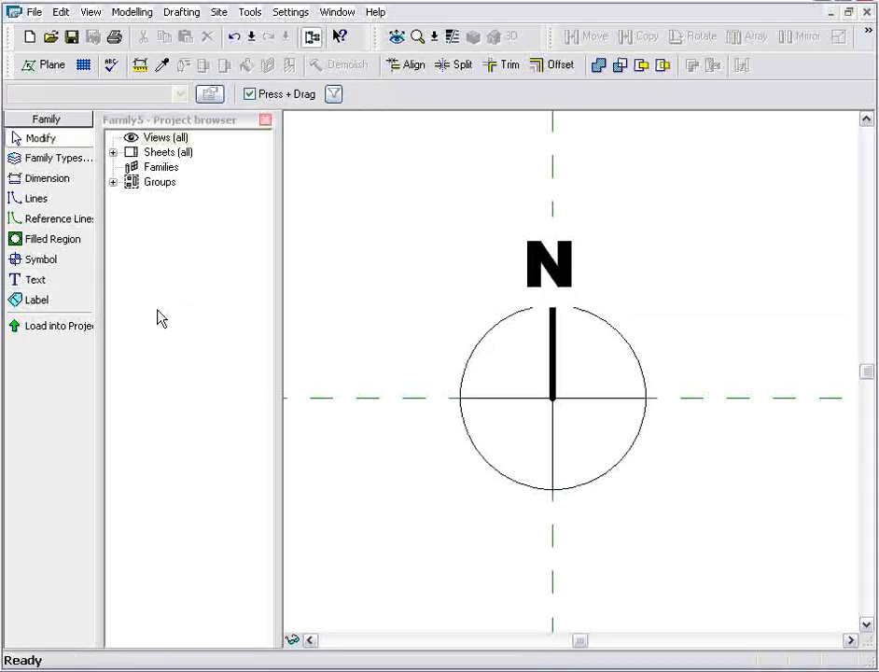
click(548, 265)
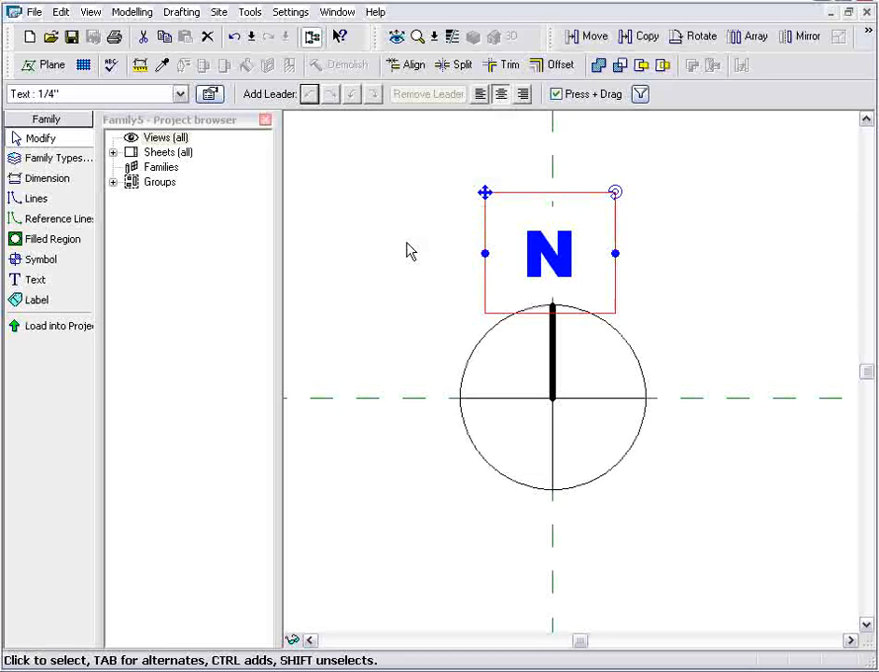
click(395, 289)
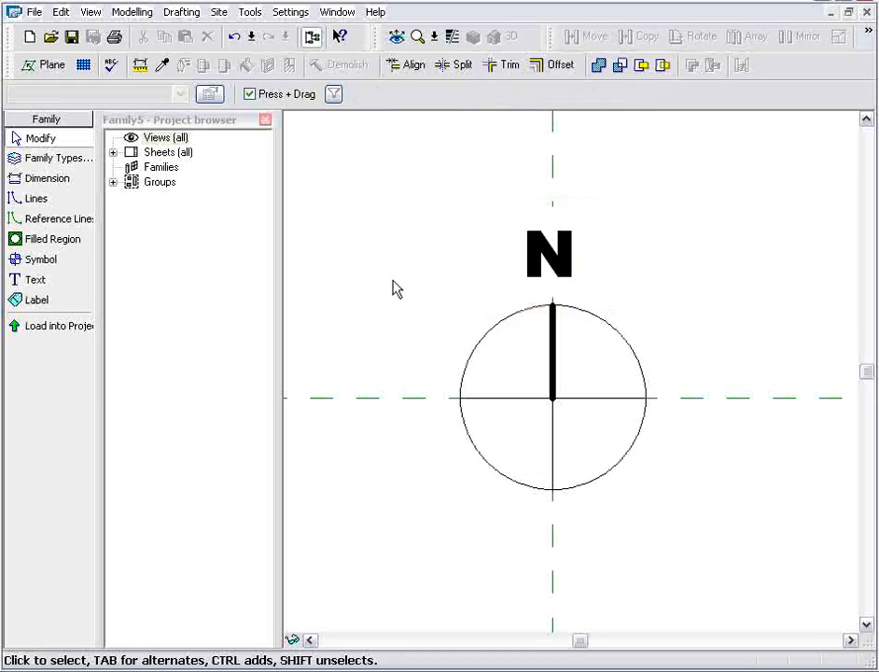
mouse_move(73, 37)
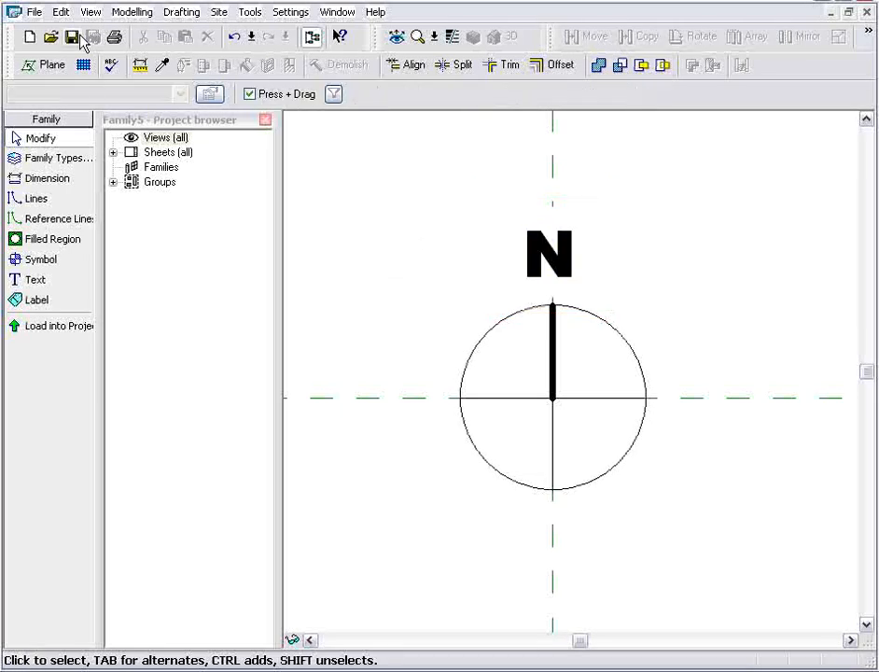
Save the family as North Arrow in Imperial Library > Annotations > Architectural.
click(71, 37)
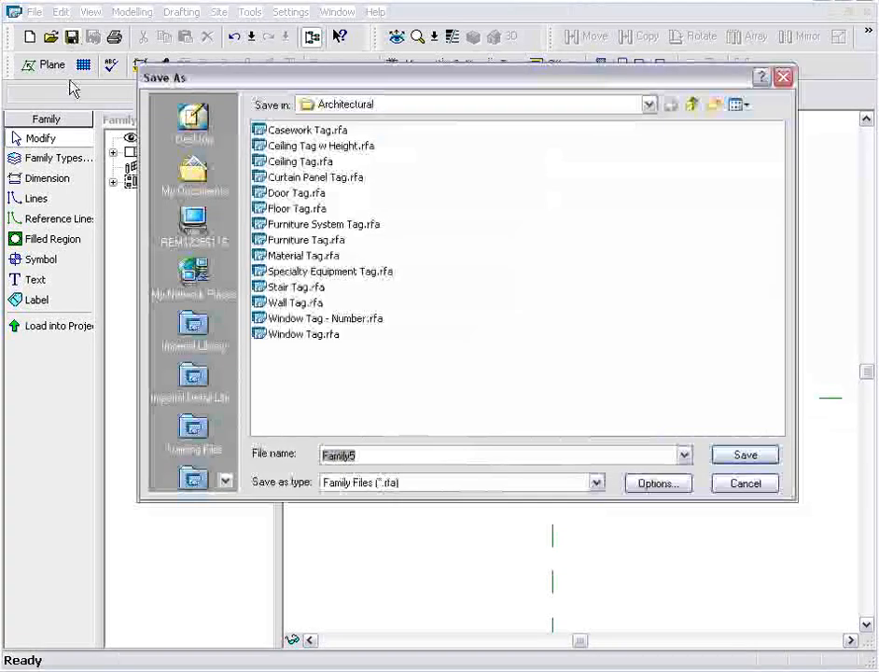
click(194, 329)
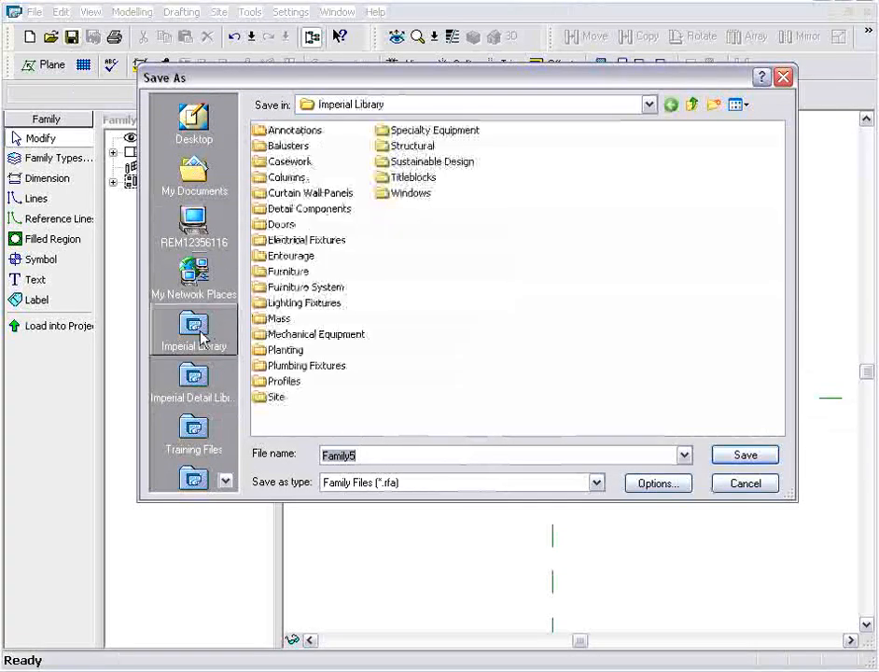
double_click(293, 131)
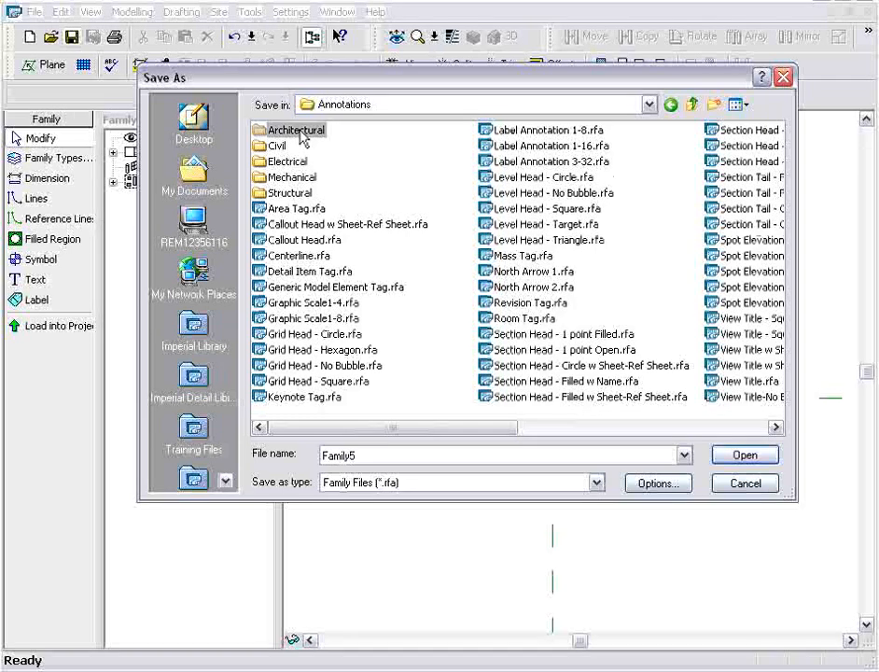
double_click(299, 131)
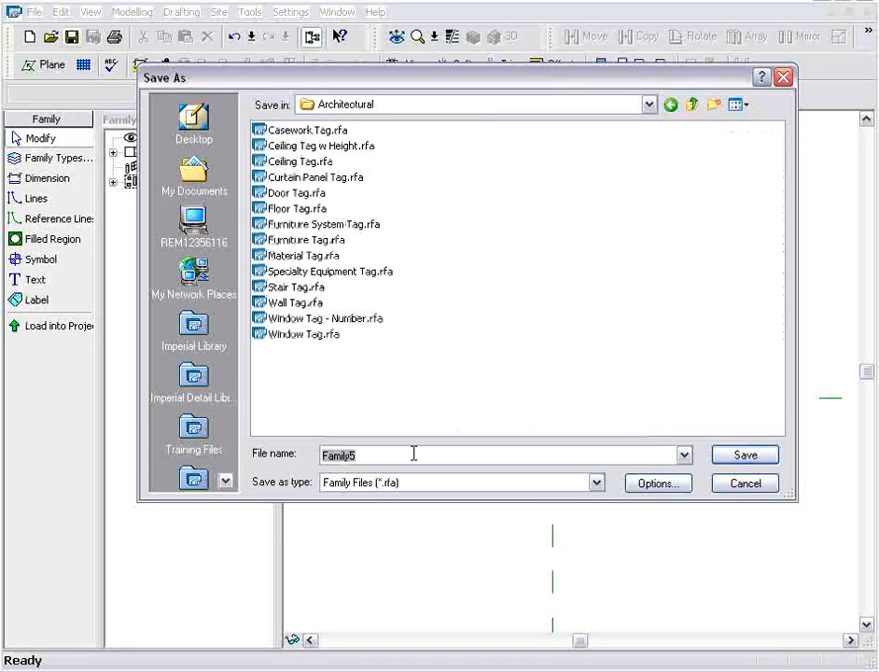
text(North Arrow)
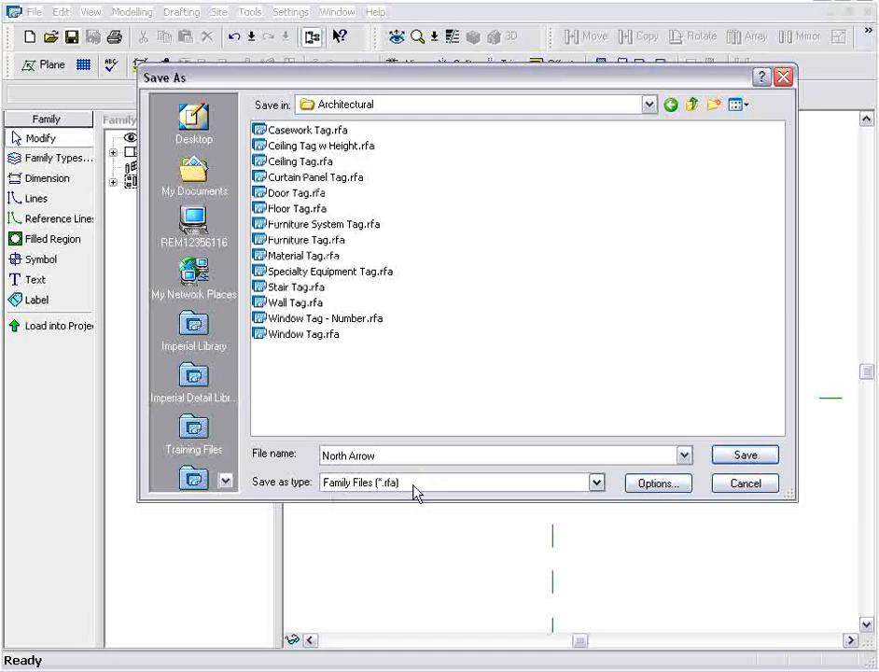
click(742, 456)
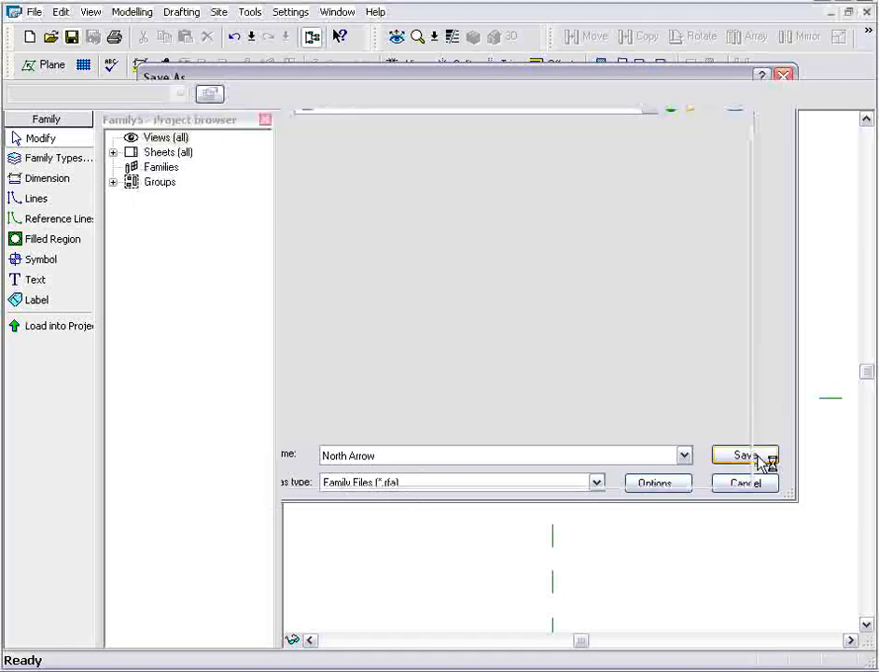
click(743, 455)
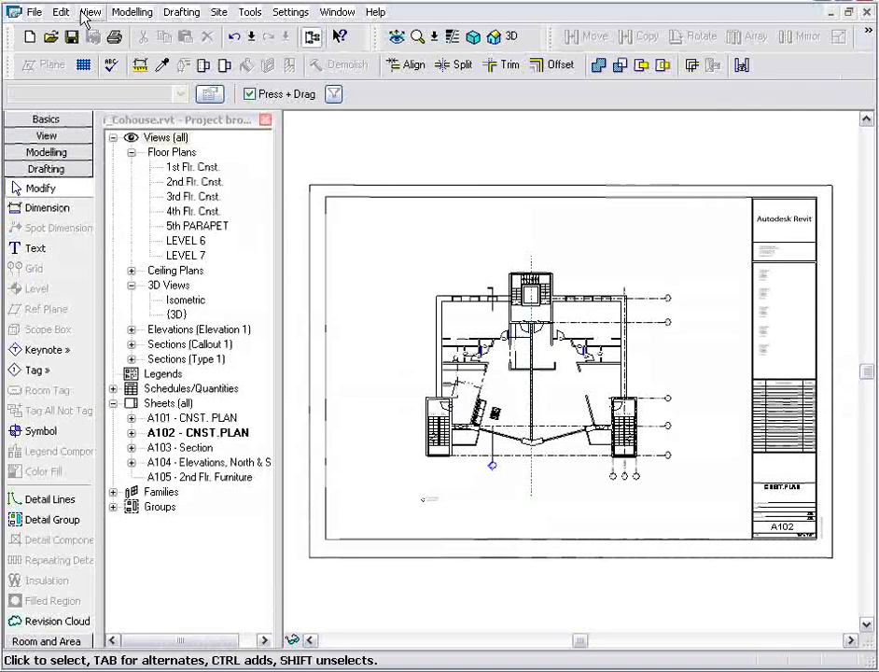
Load North Arrow.rfa from the Architectural library folder into the project.
click(33, 11)
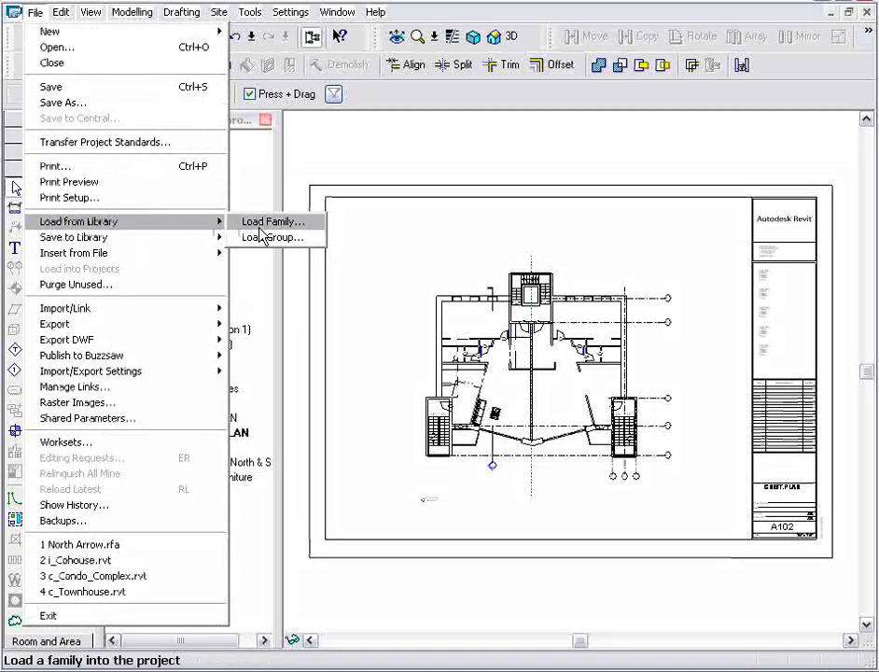
click(272, 220)
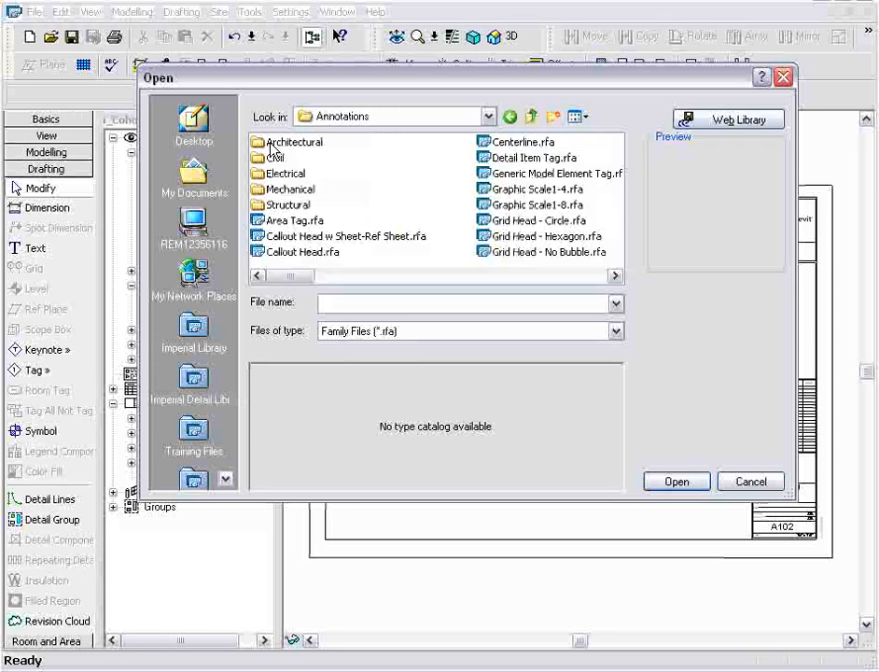
double_click(294, 141)
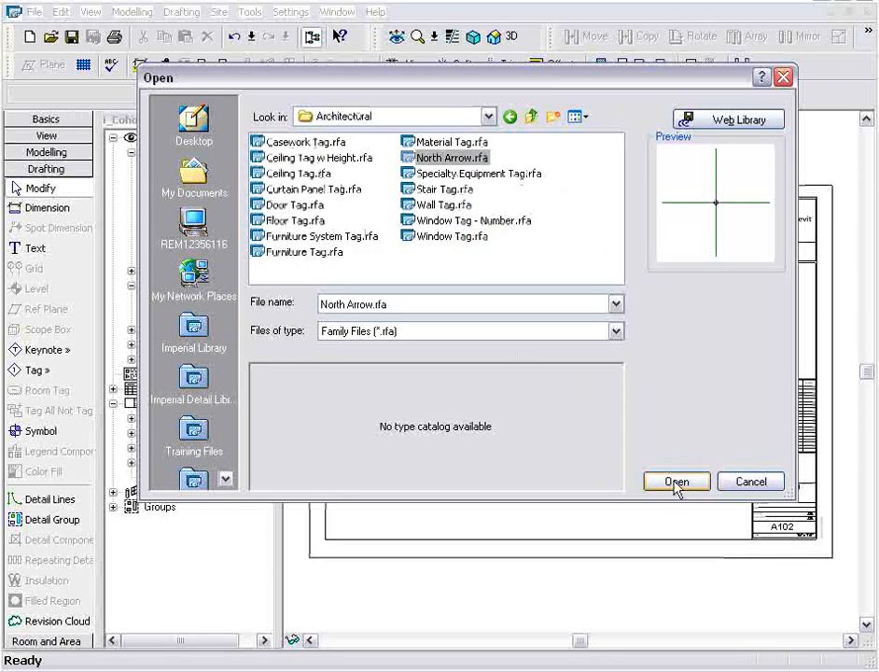
click(676, 481)
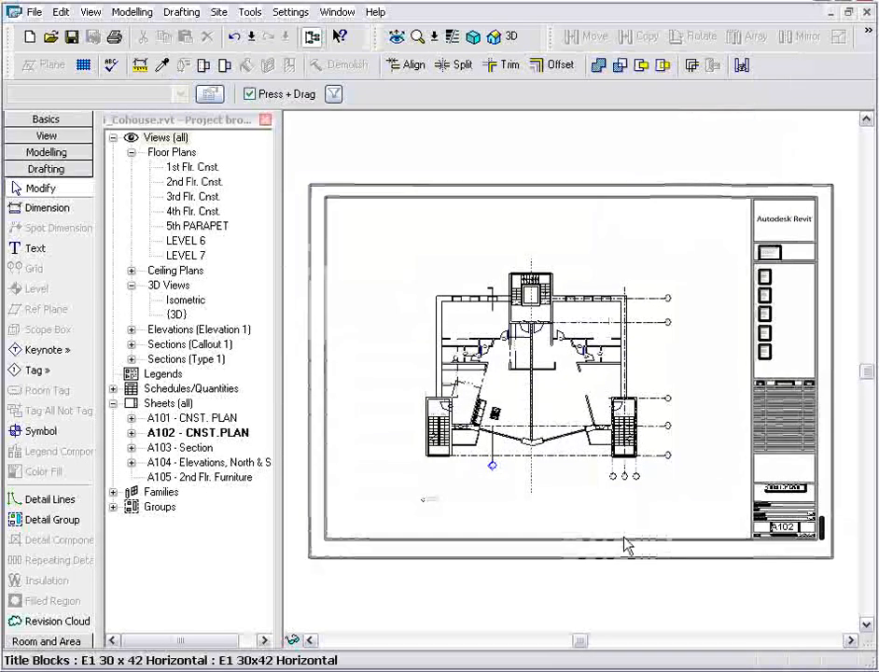